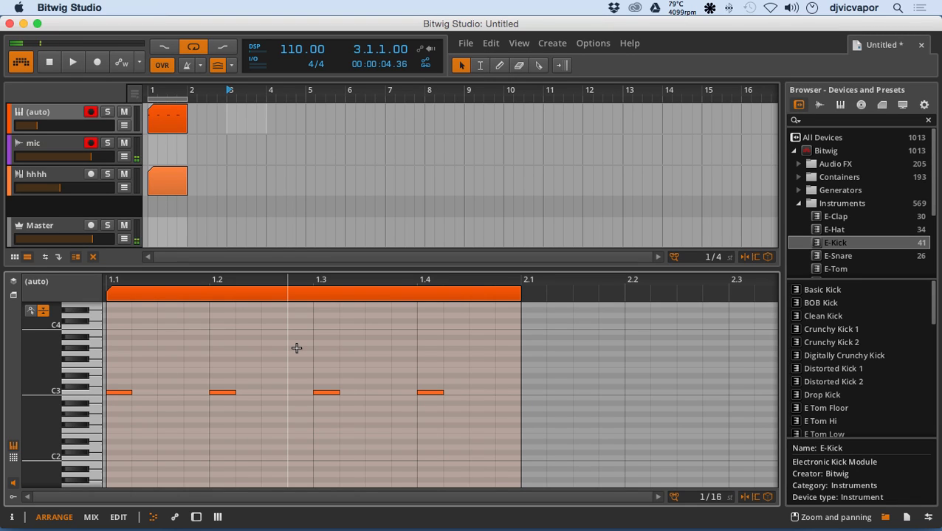
mouse_move(239, 420)
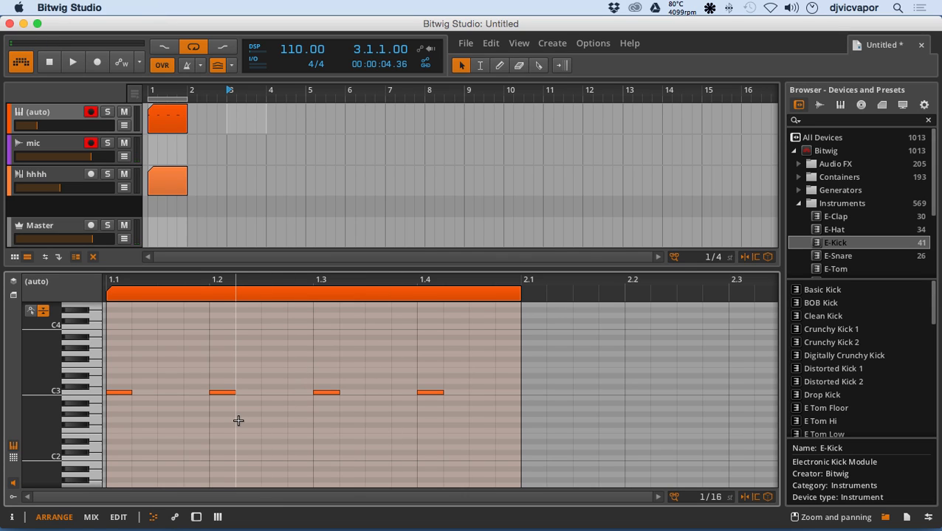
mouse_move(216, 416)
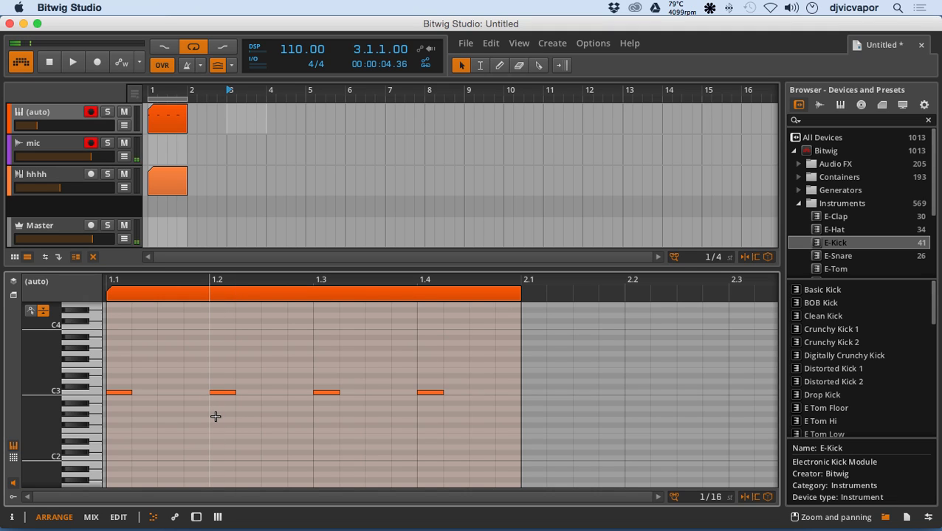
mouse_move(87, 416)
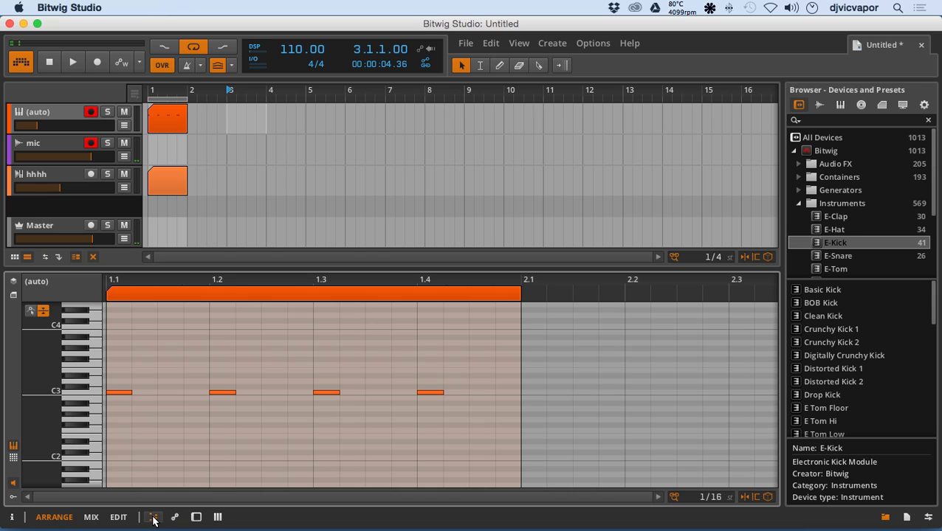
mouse_move(154, 516)
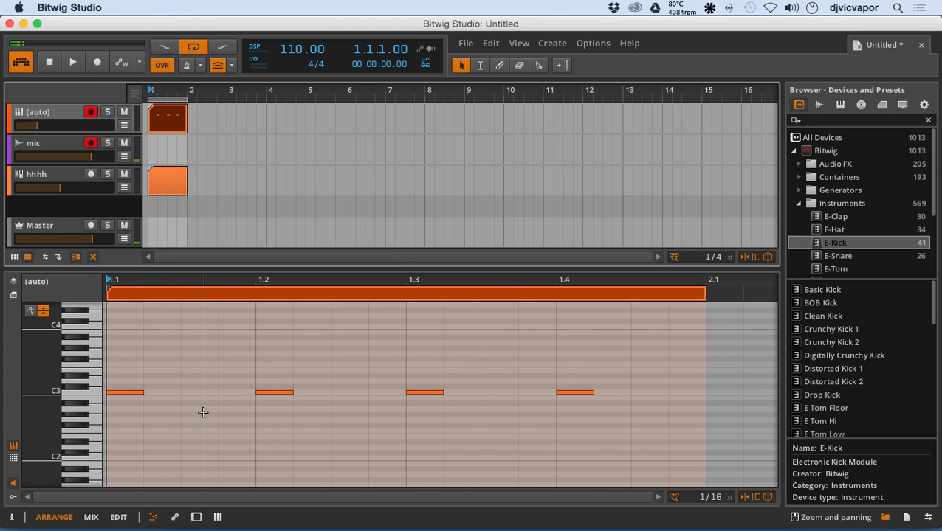
mouse_move(82, 443)
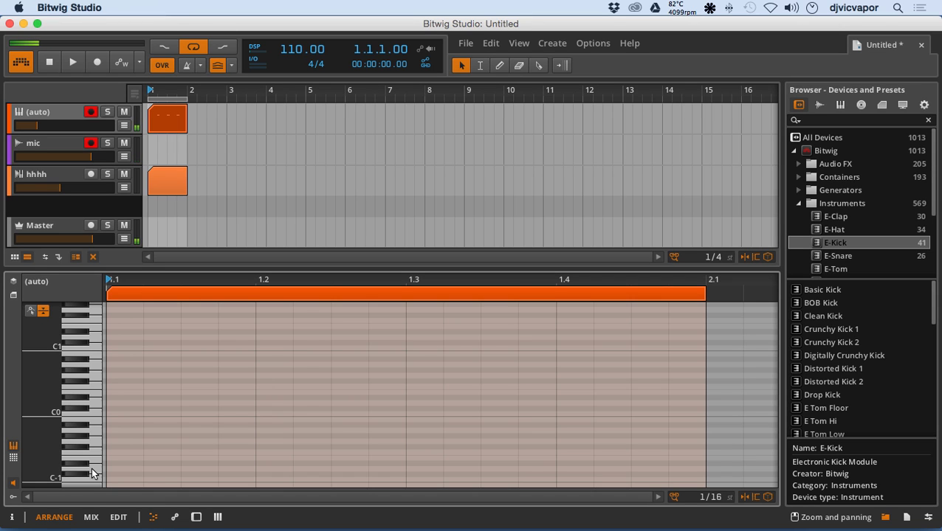
scroll(up, 3)
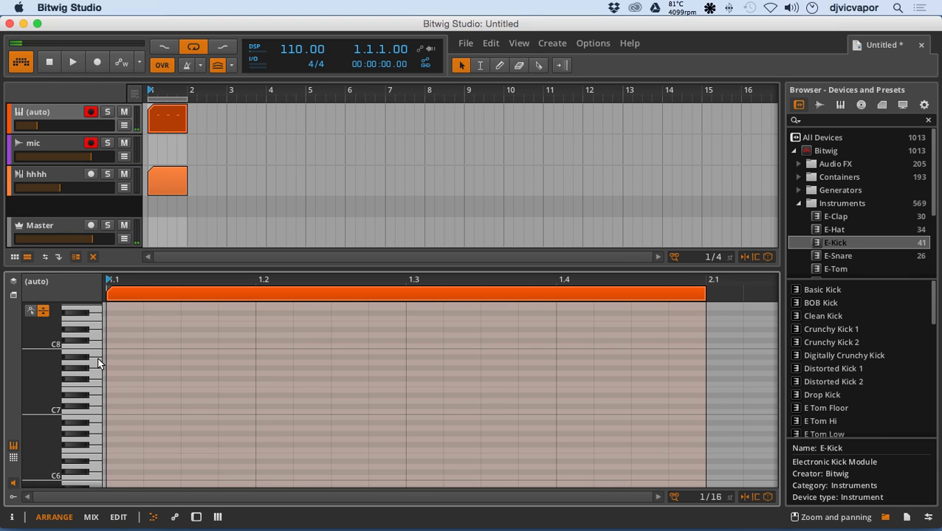
scroll(down, 3)
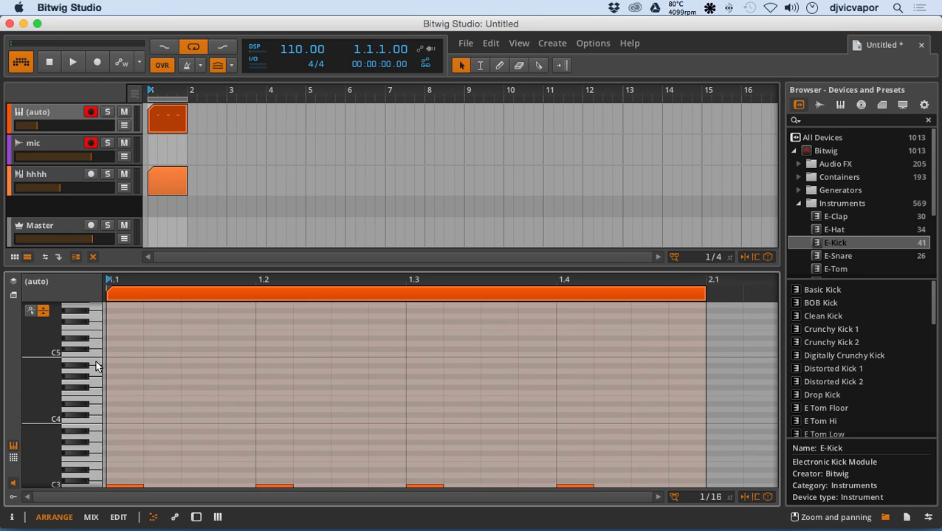
scroll(down, 3)
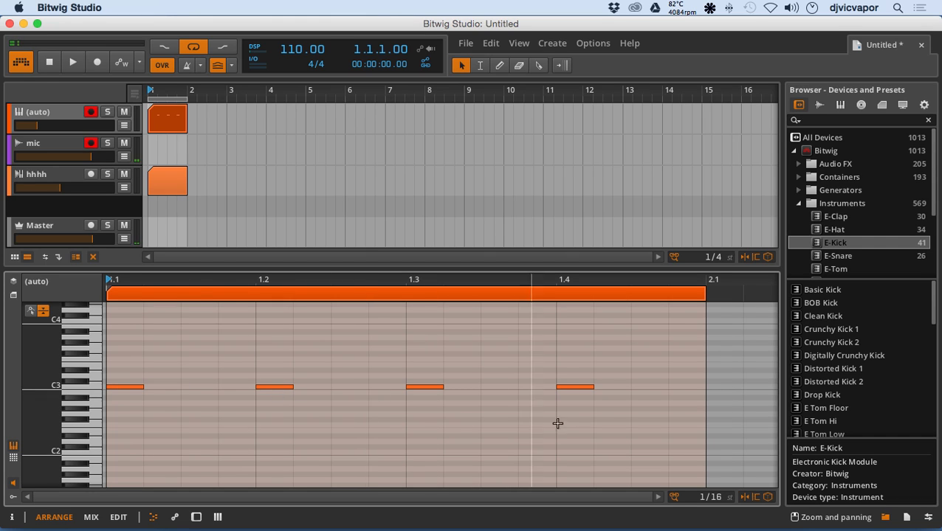
Step: Zoom the note editor out along the ruler so time past the clip end at 2.1 shows
drag(141, 336, 584, 421)
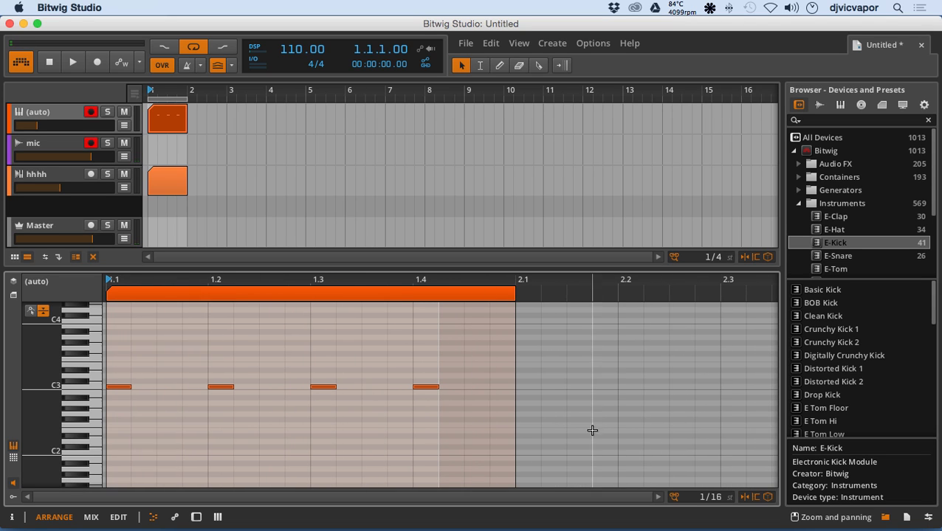
mouse_move(673, 496)
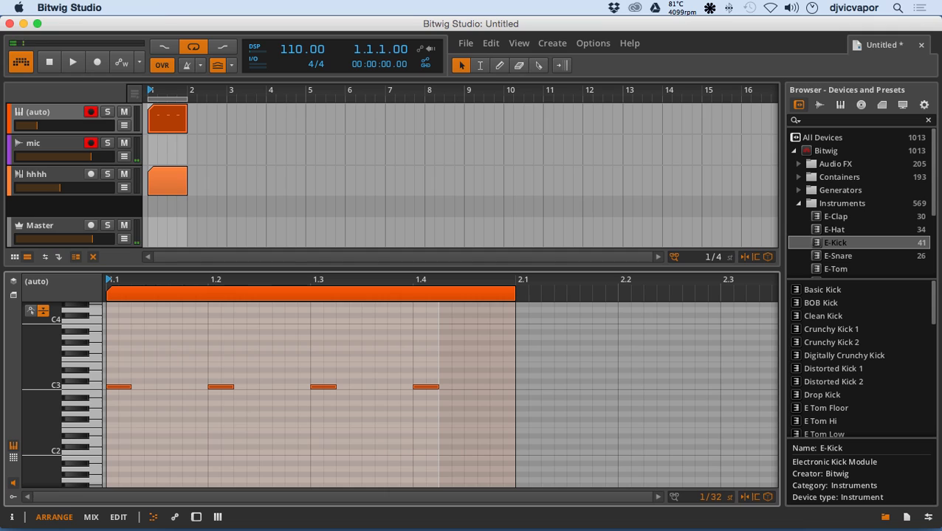
click(710, 496)
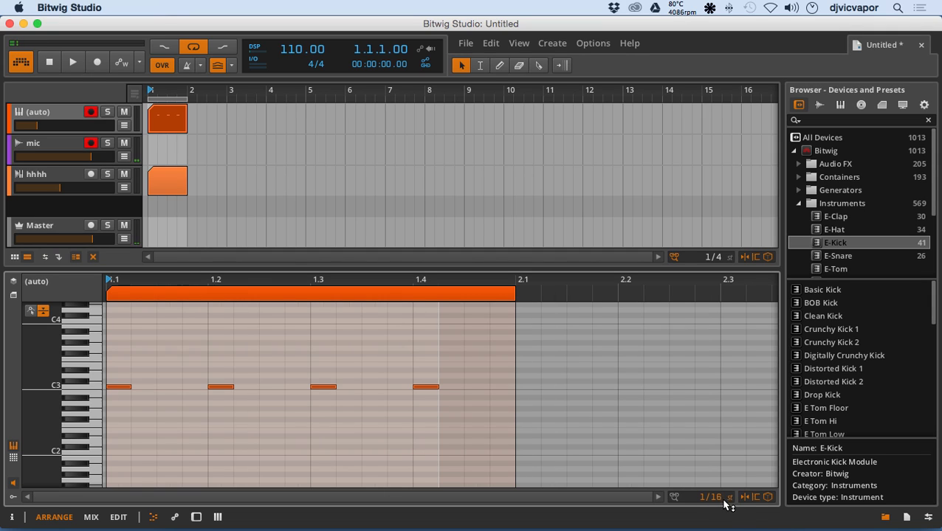
mouse_move(745, 496)
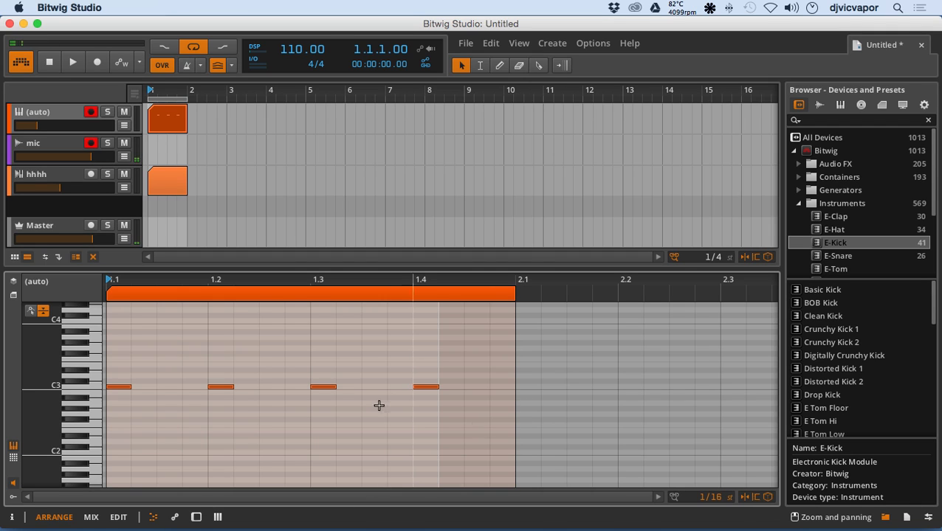
mouse_move(375, 351)
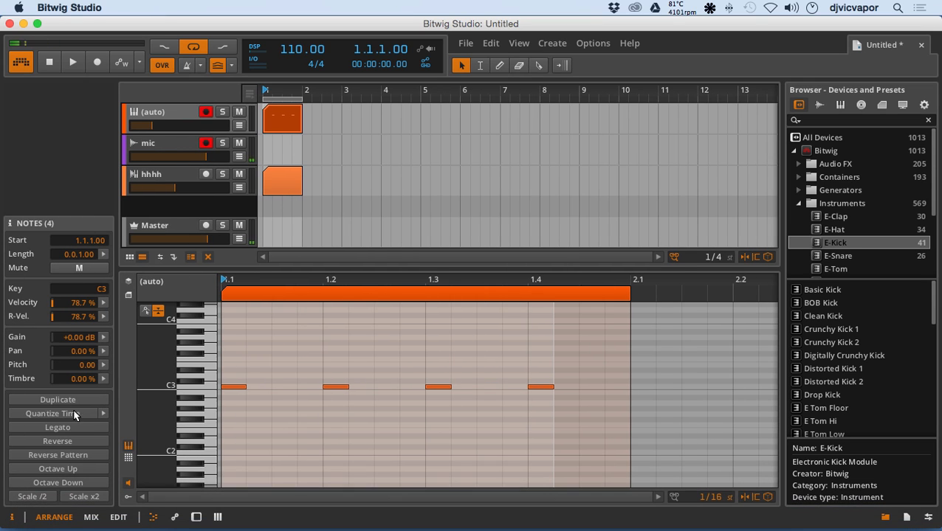
mouse_move(67, 381)
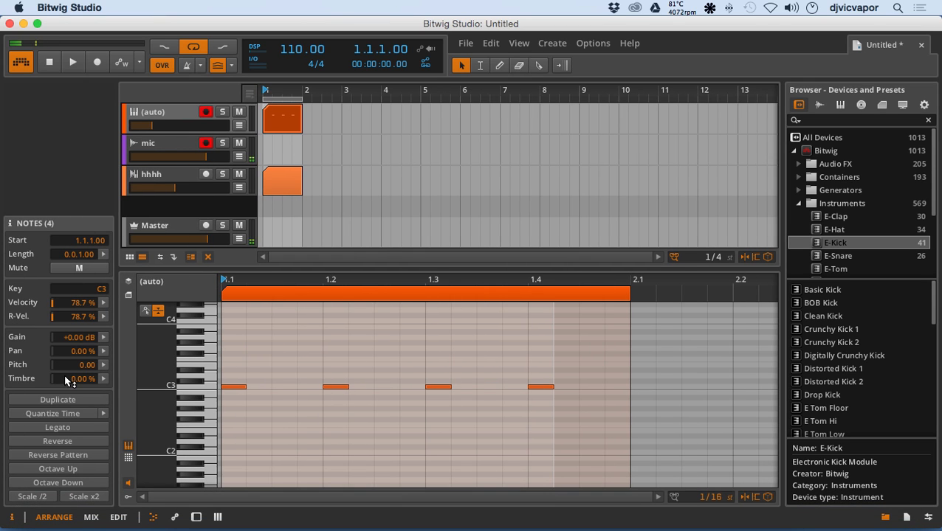
mouse_move(89, 278)
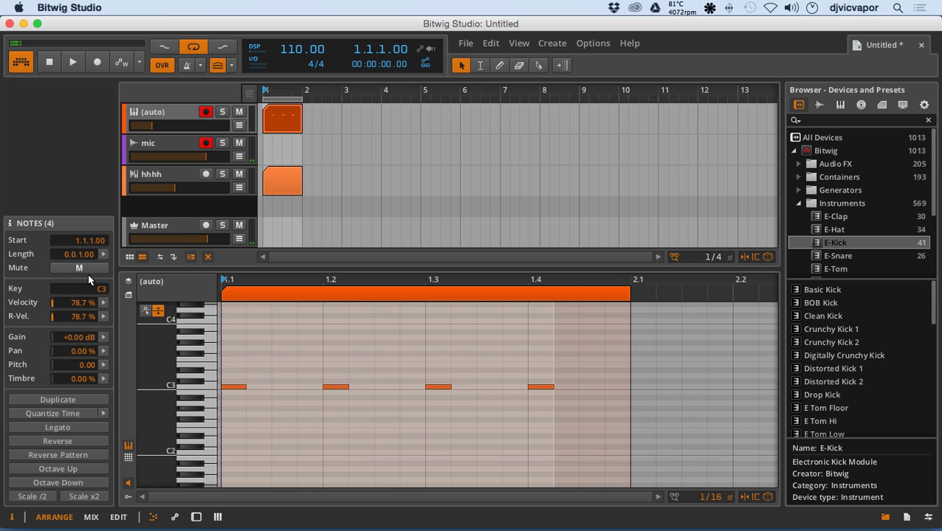
mouse_move(77, 253)
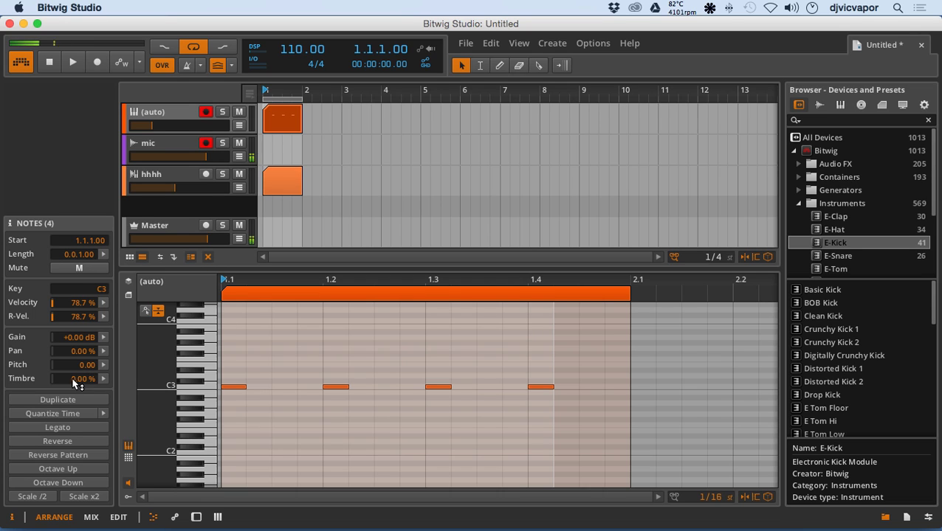
mouse_move(73, 351)
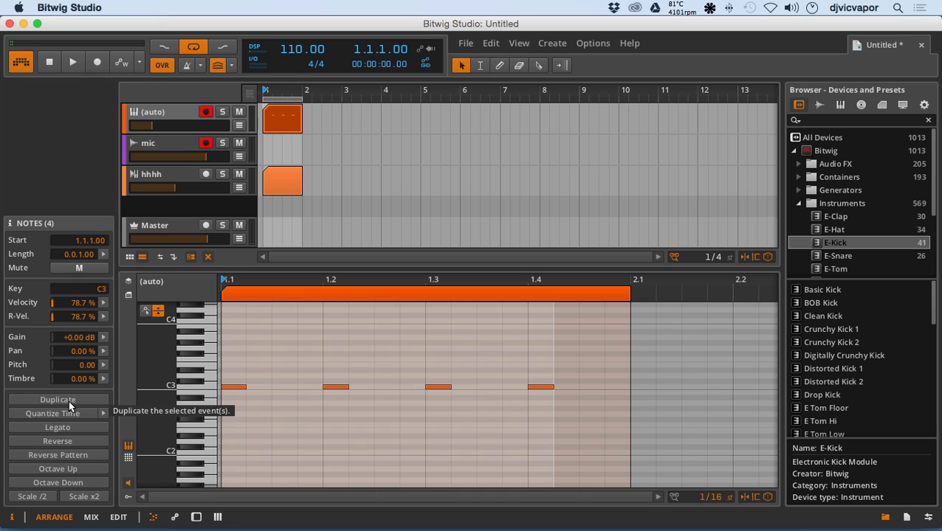
mouse_move(69, 441)
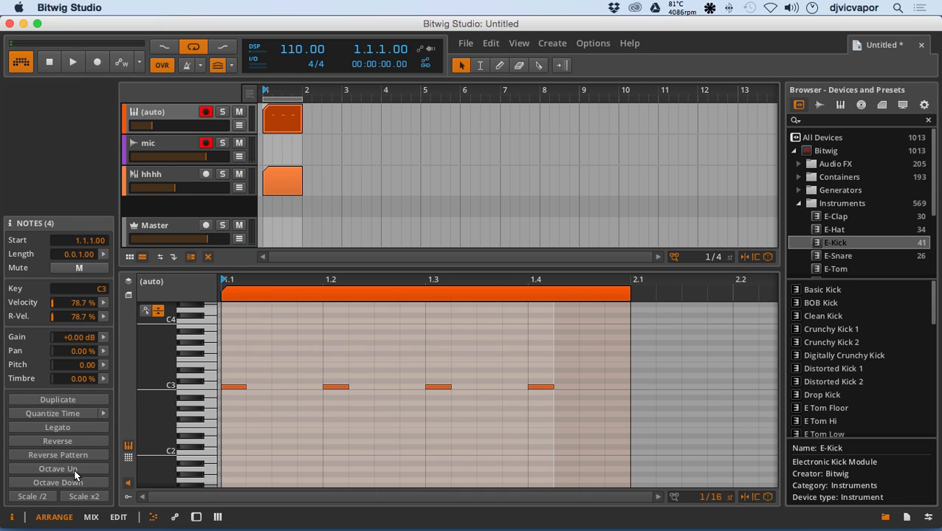
mouse_move(74, 475)
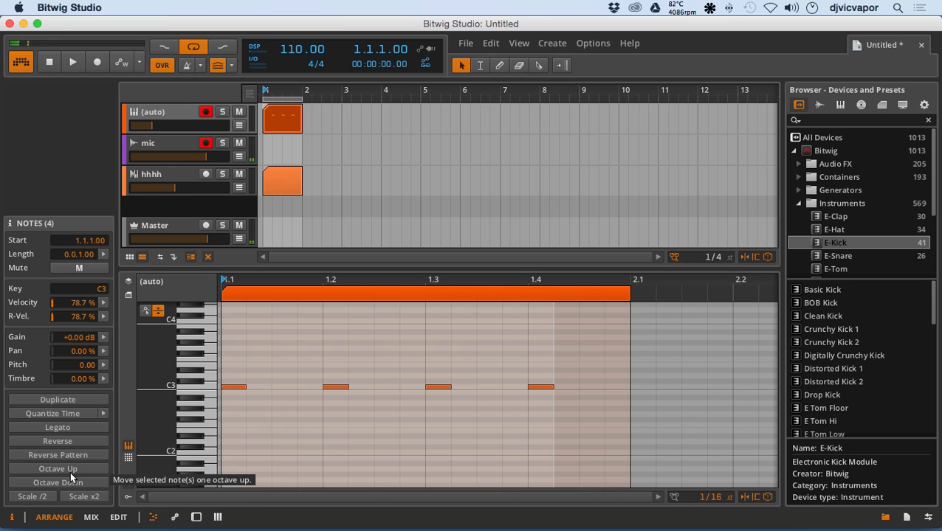
Step: Shift the four kick notes up an octave to C4 and back down to C3
click(58, 469)
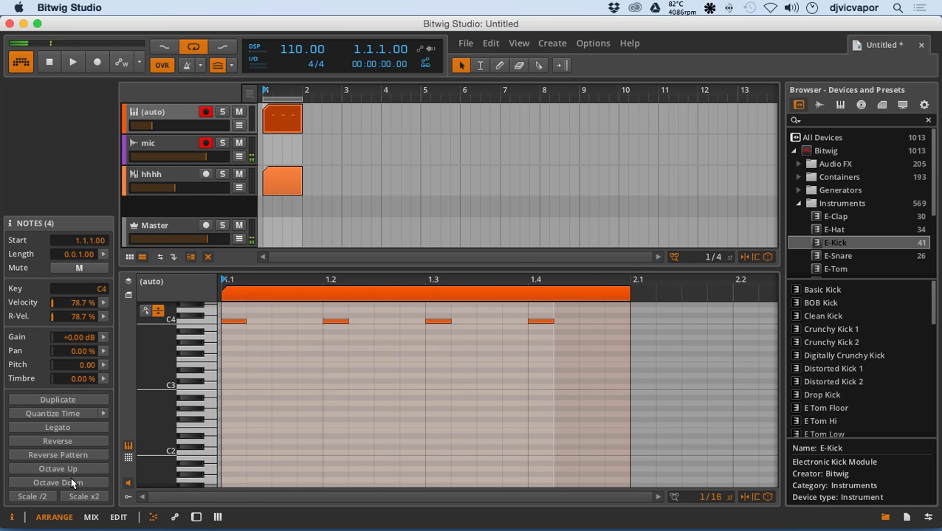
click(57, 482)
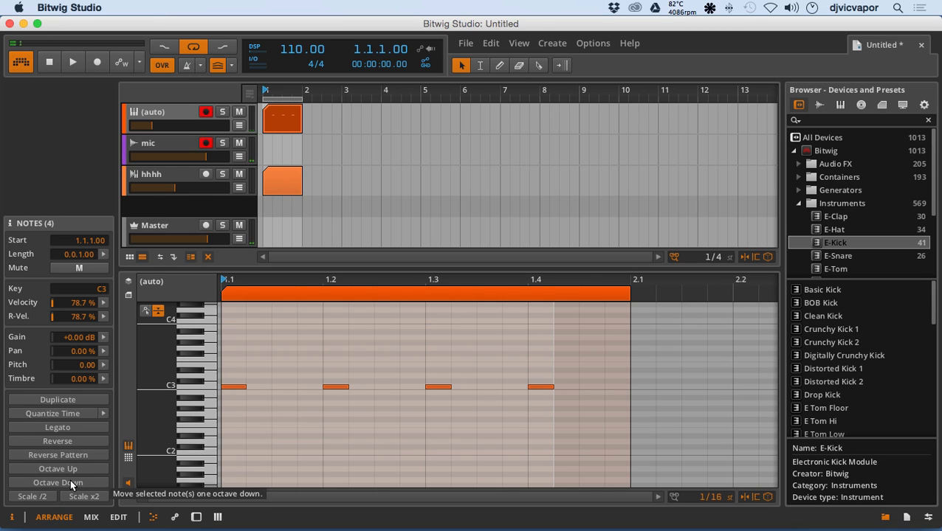
mouse_move(33, 496)
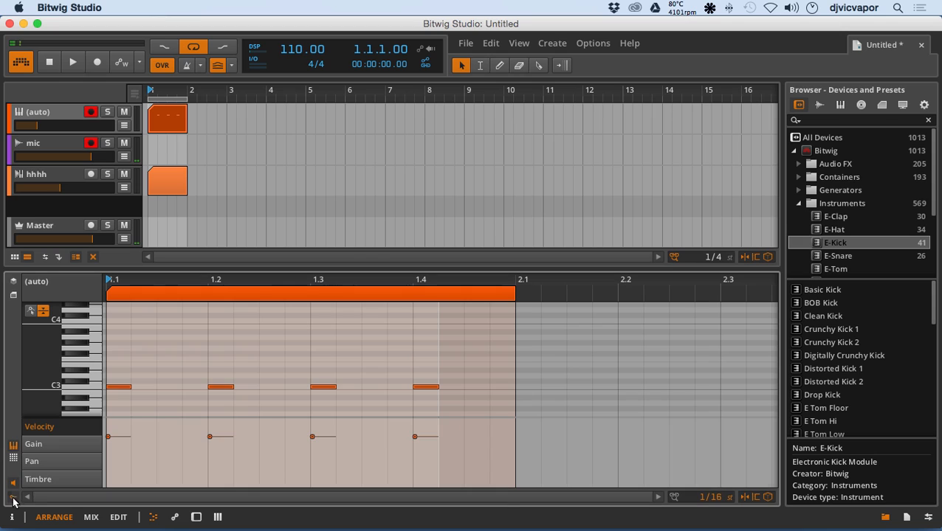
mouse_move(19, 496)
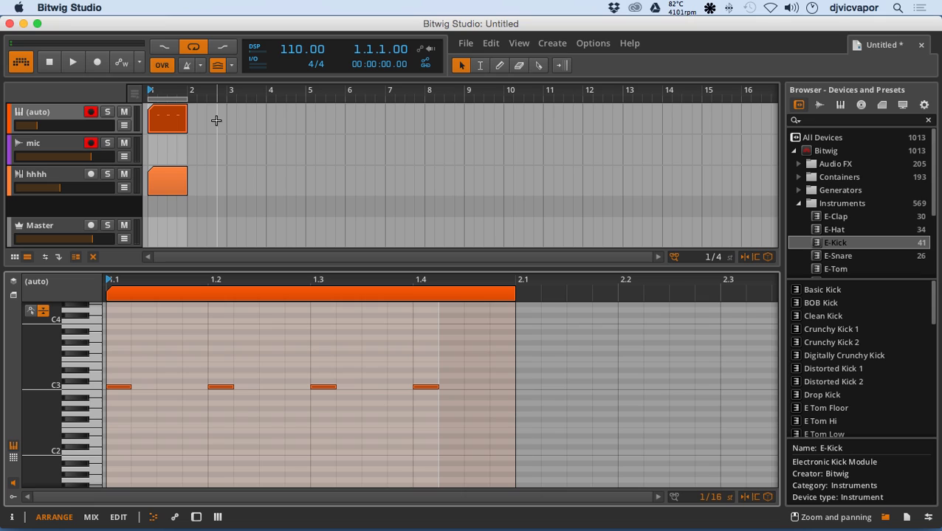
mouse_move(180, 127)
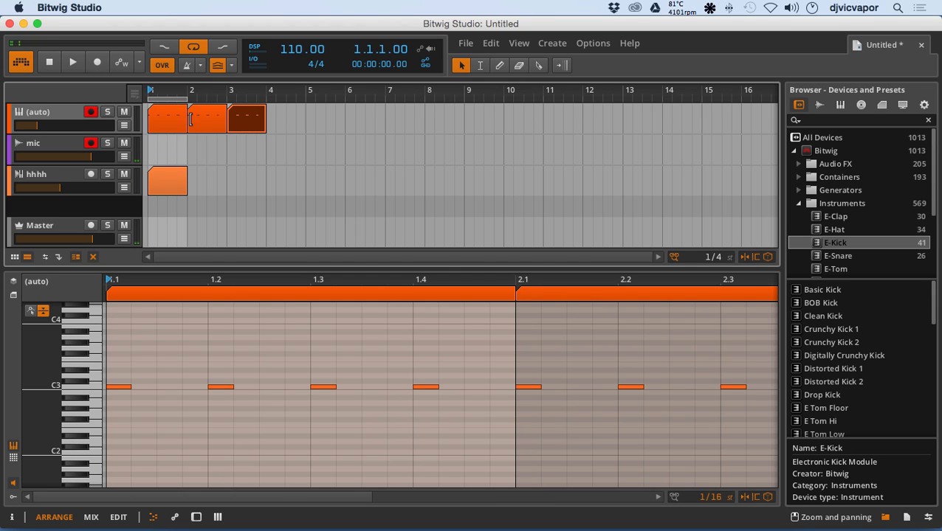
Step: Bring up the context menu of actions for the copied kick clip in the arranger
right_click(206, 118)
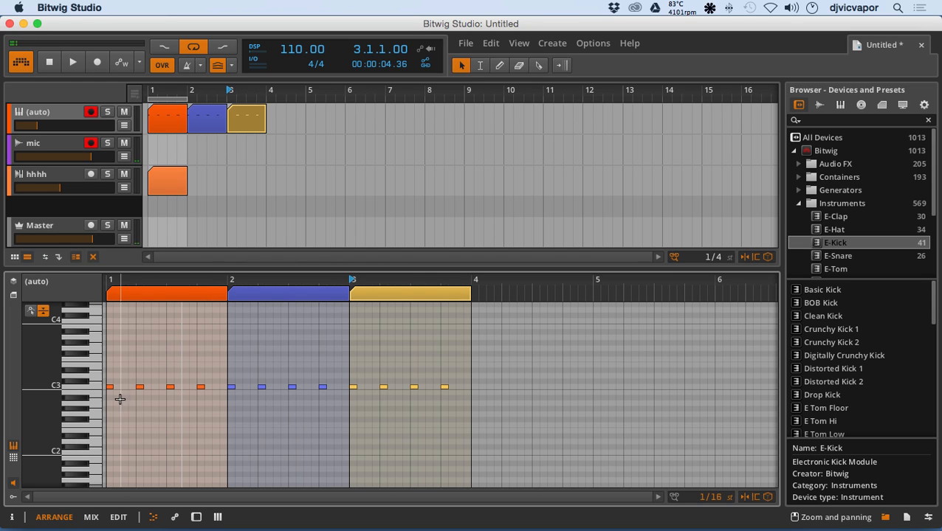
mouse_move(230, 206)
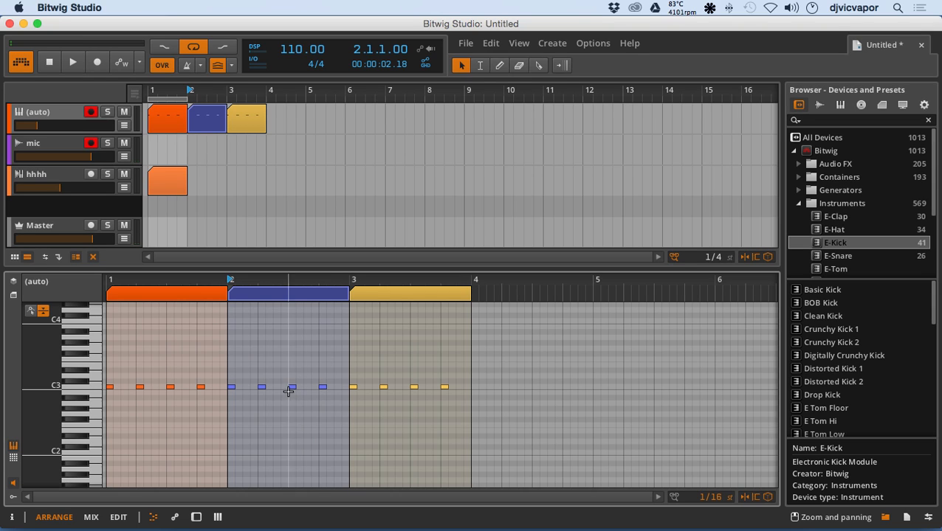
mouse_move(283, 403)
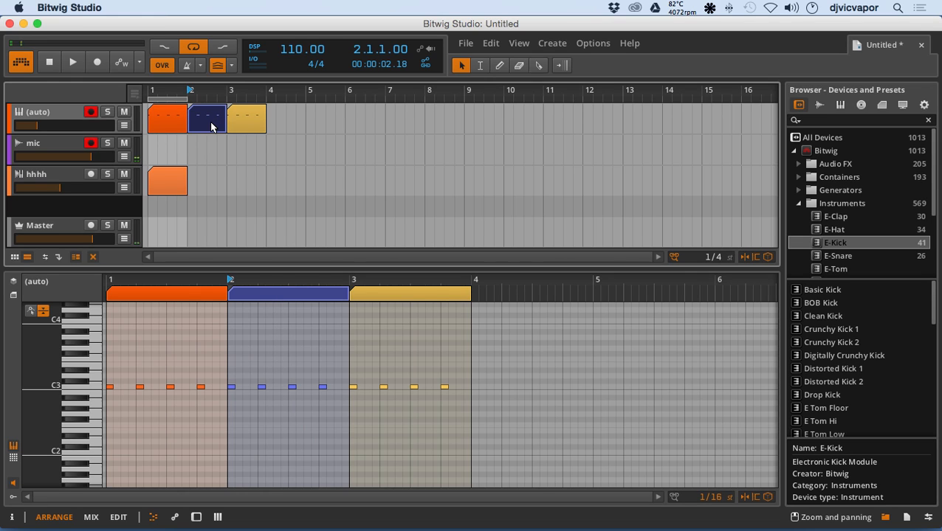
click(207, 118)
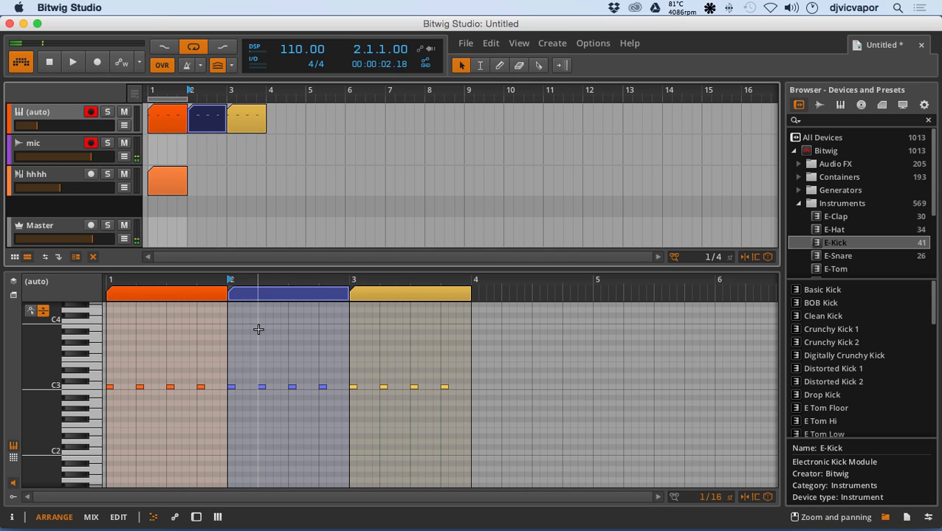
mouse_move(259, 346)
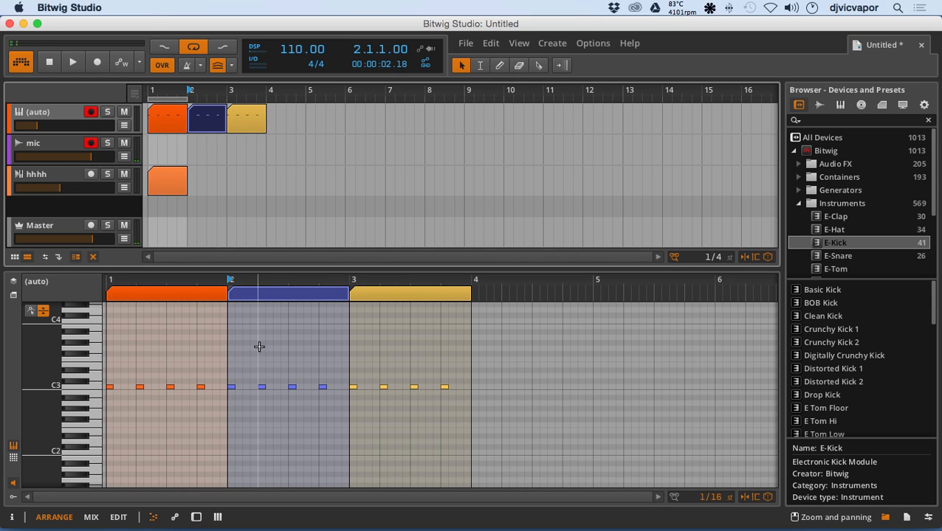